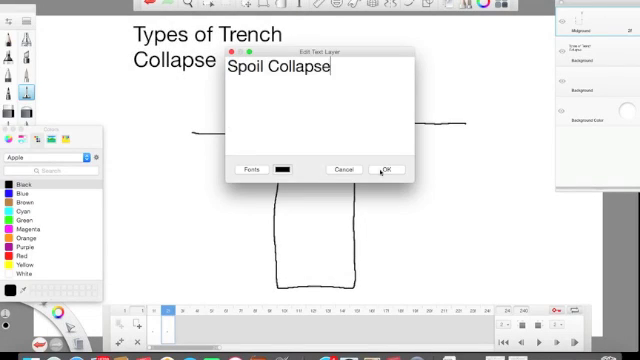
Confirm the 'Spoil Collapse' label and sketch a spoil pile at the trench's right edge.
click(384, 168)
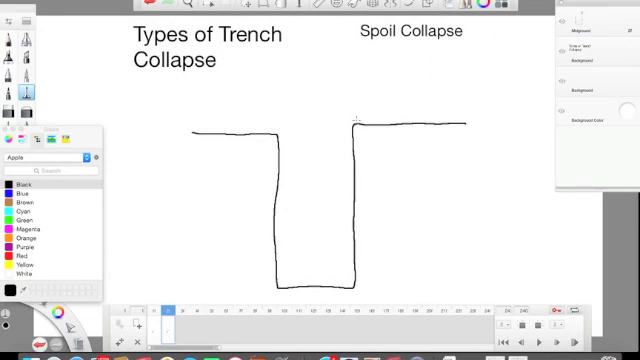
drag(360, 120, 408, 48)
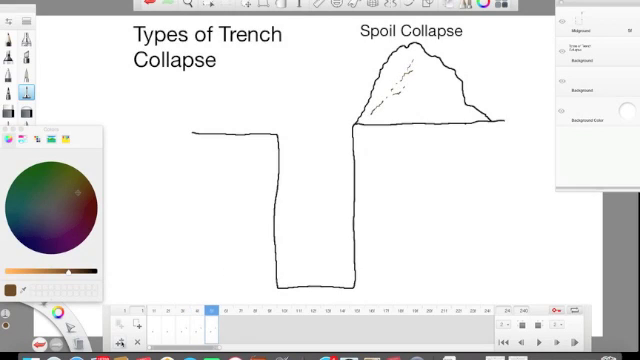
mouse_move(356, 108)
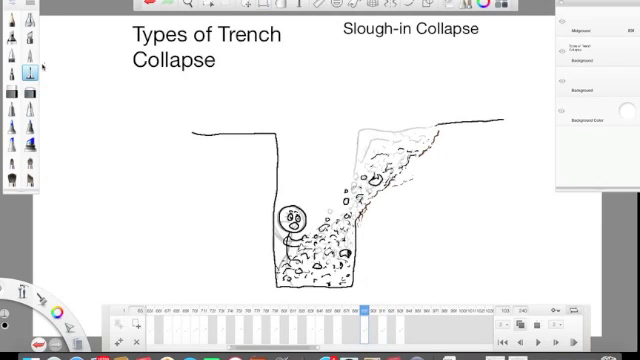
Select the text tool to retitle the diagram 'Slough-in Collapse'.
click(28, 62)
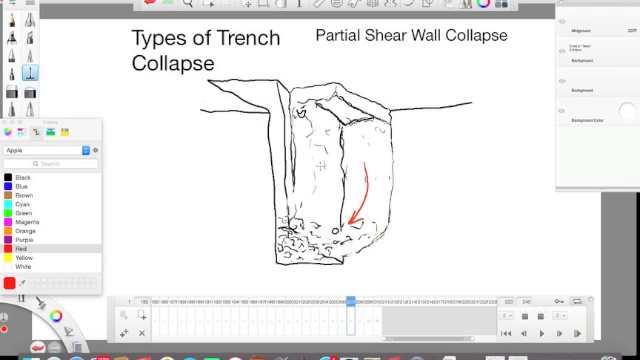
Sketch the sheared wall block breaking away in the Partial Shear Wall Collapse diagram.
drag(318, 150, 318, 210)
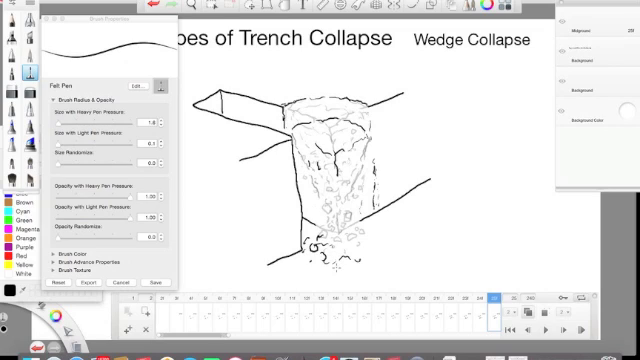
Sketch the soil wedge breaking from the trench wall for the Wedge Collapse diagram.
drag(330, 250, 360, 270)
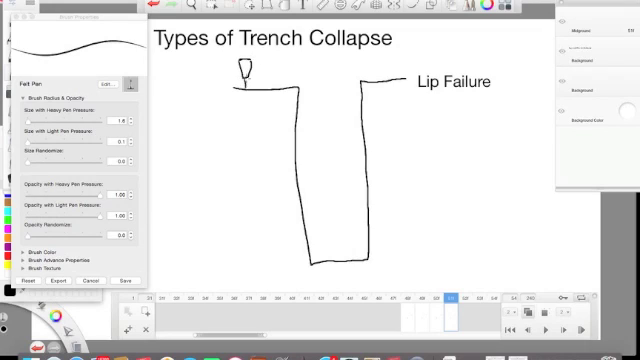
Sketch the trench wall with a broken lip for the Lip Failure diagram.
drag(244, 68, 244, 96)
text(Toe)
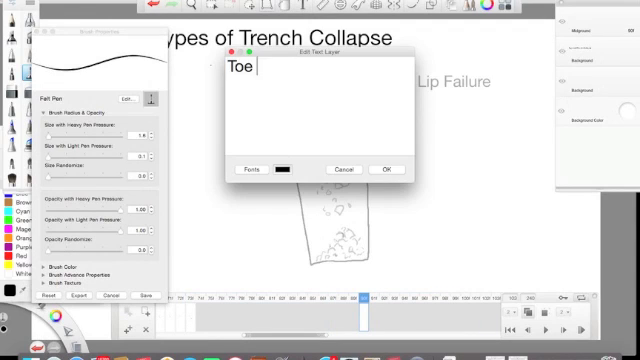
Confirm the 'Toe Failure' label over the collapsed-bottom trench drawing.
click(388, 168)
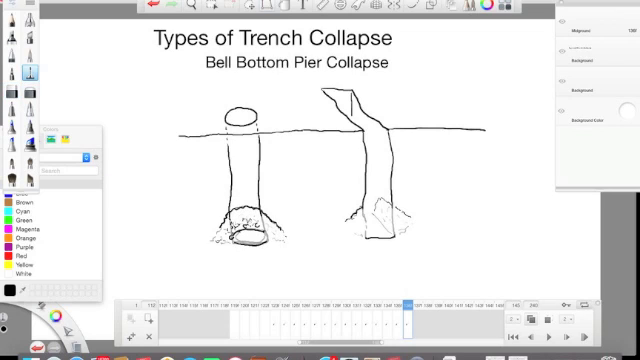
Sketch the flared-base pier tilting into the Bell Bottom Pier Collapse trench.
drag(360, 216, 396, 230)
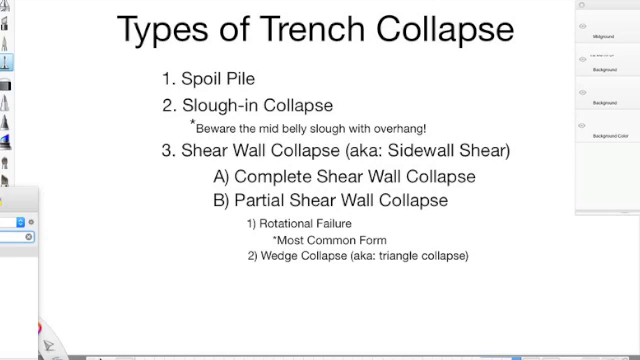
Add '3) Lip Failure' and '4) Toe Failure' lines to the review list of collapse types.
text(3) Lip Failure)
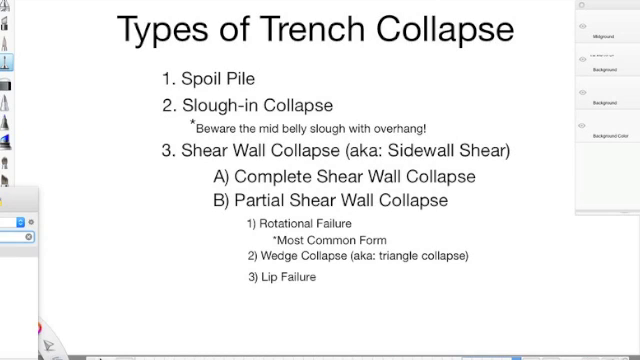
text(4) Toe Failure)
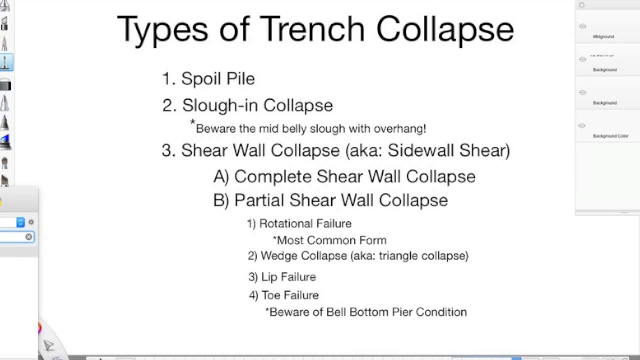